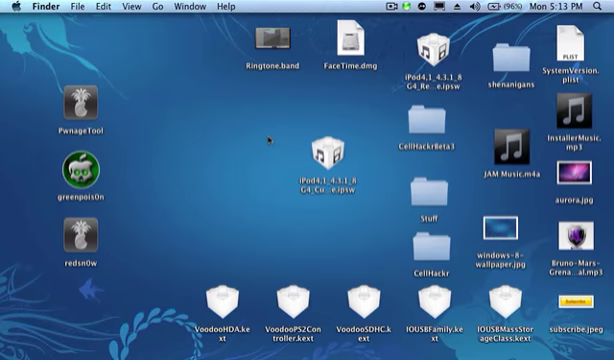
mouse_move(264, 148)
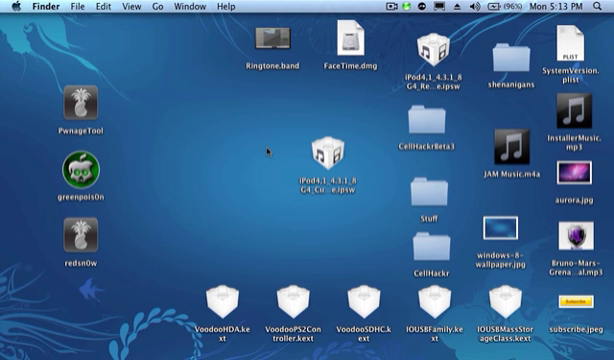
mouse_move(330, 114)
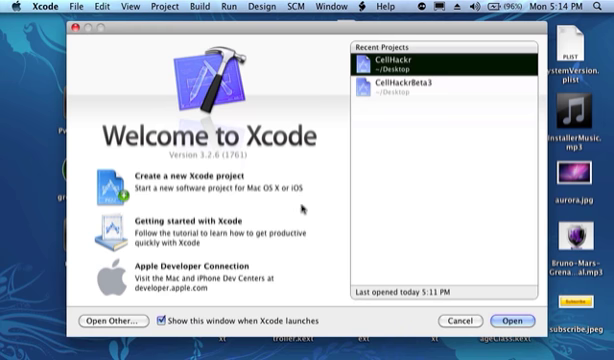
mouse_move(356, 204)
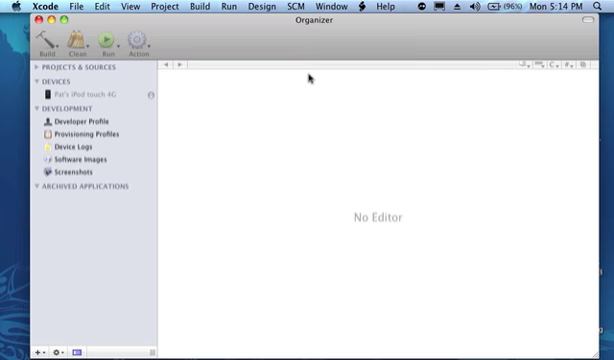
Step: Select the iPod touch under DEVICES to show its summary and provisioning details
left_click(88, 88)
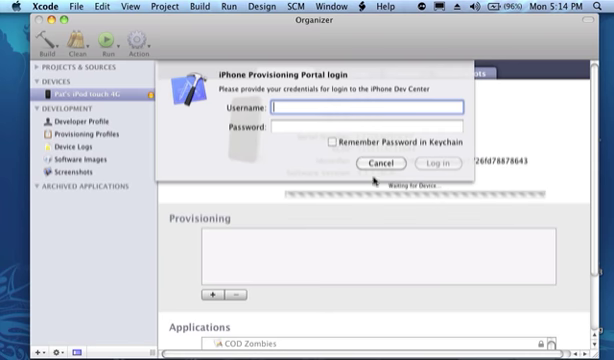
Step: Dismiss the Provisioning Portal login and choose Collect to gather debugging symbols from the iPod touch
left_click(376, 160)
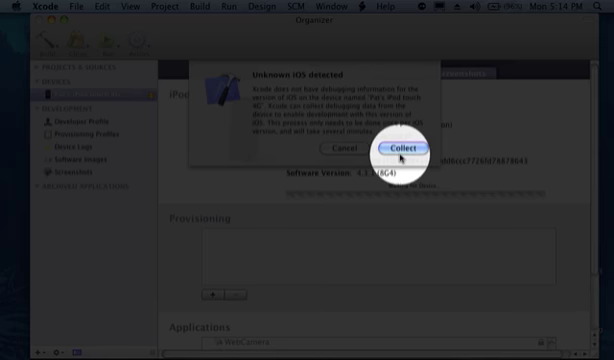
left_click(390, 148)
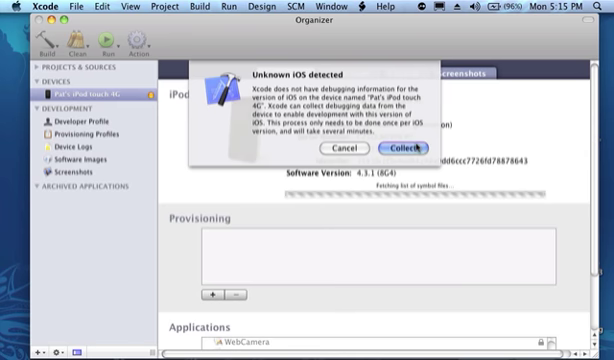
left_click(404, 148)
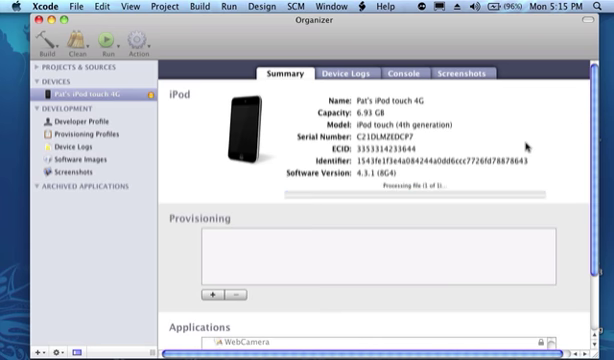
mouse_move(388, 180)
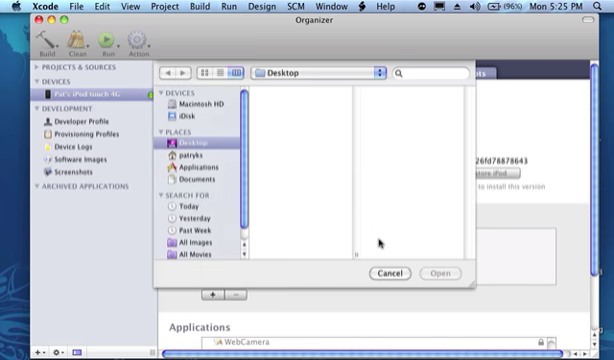
Step: Cancel the file picker and scroll the summary down to the installed Applications list
left_click(392, 272)
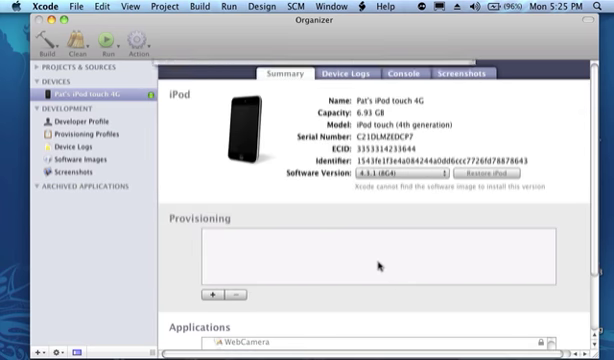
scroll("down", 3)
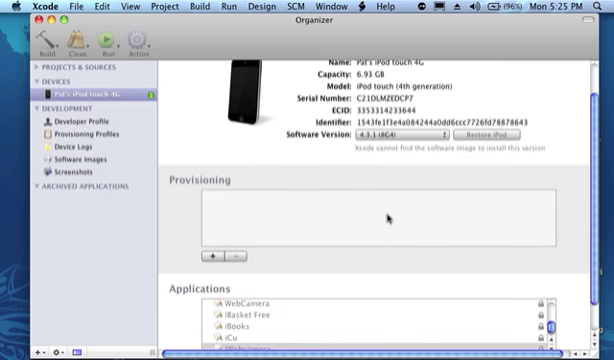
mouse_move(338, 194)
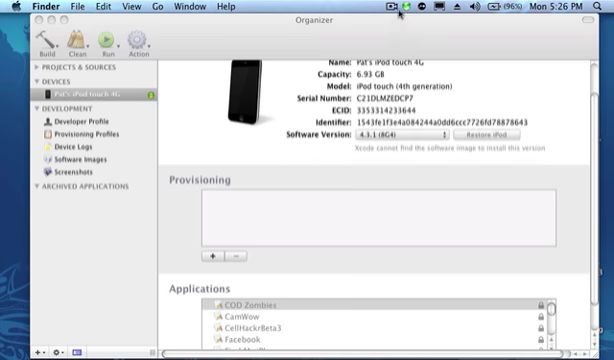
left_click(382, 8)
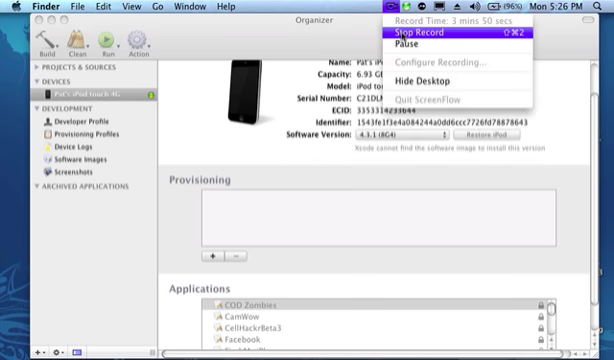